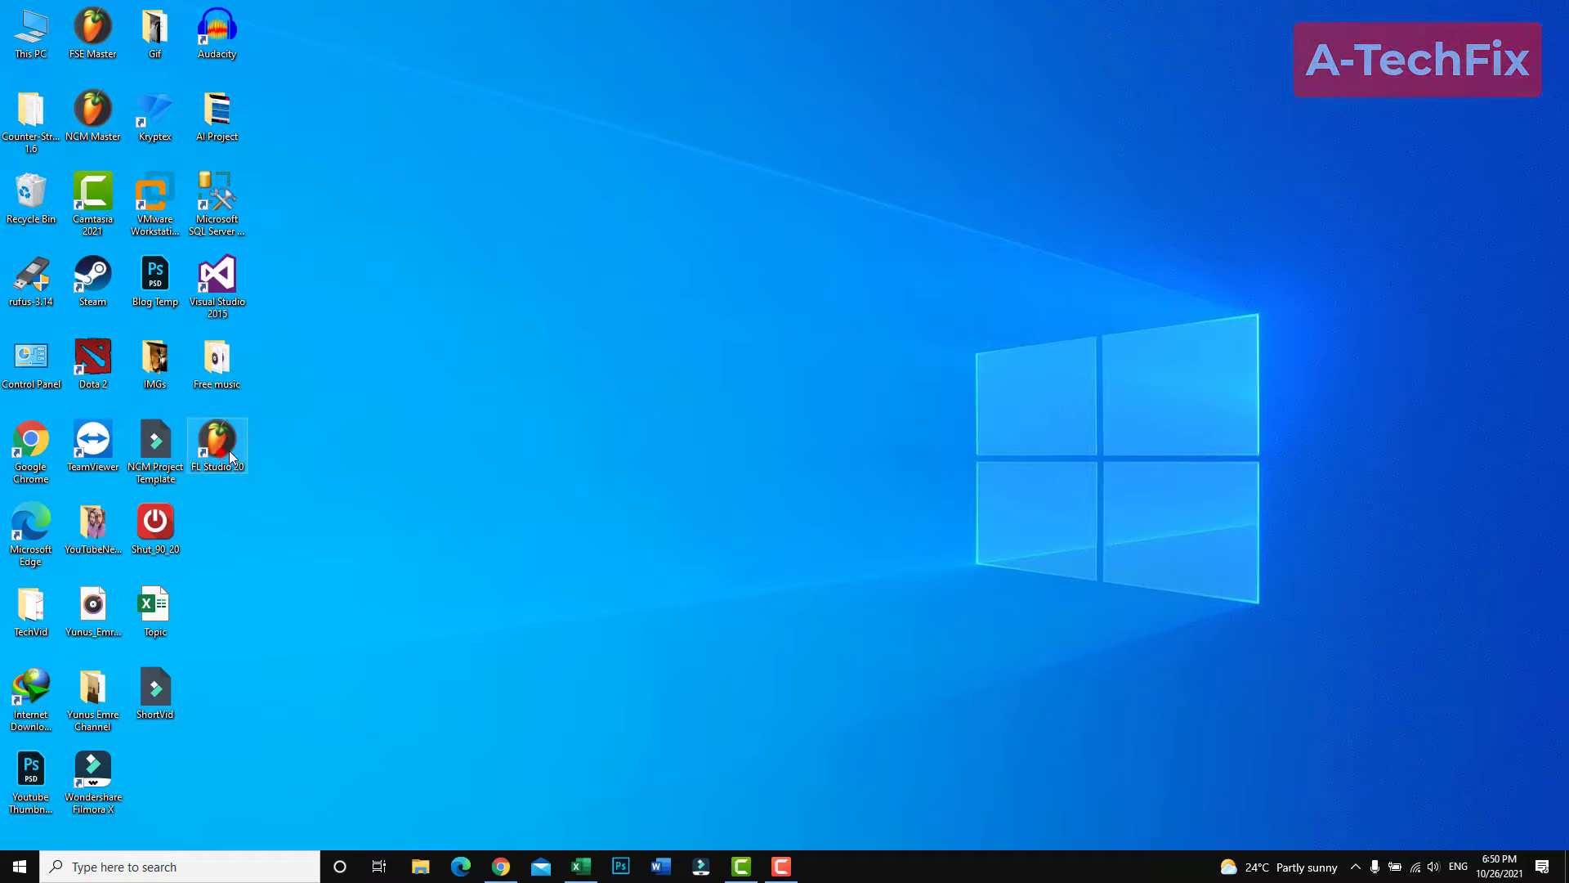
- Drag the FL Studio 20 shortcut into empty desktop space and bring up its context menu
{"action": "left_click_drag", "start_coordinate": [216, 448], "coordinate": [403, 362]}
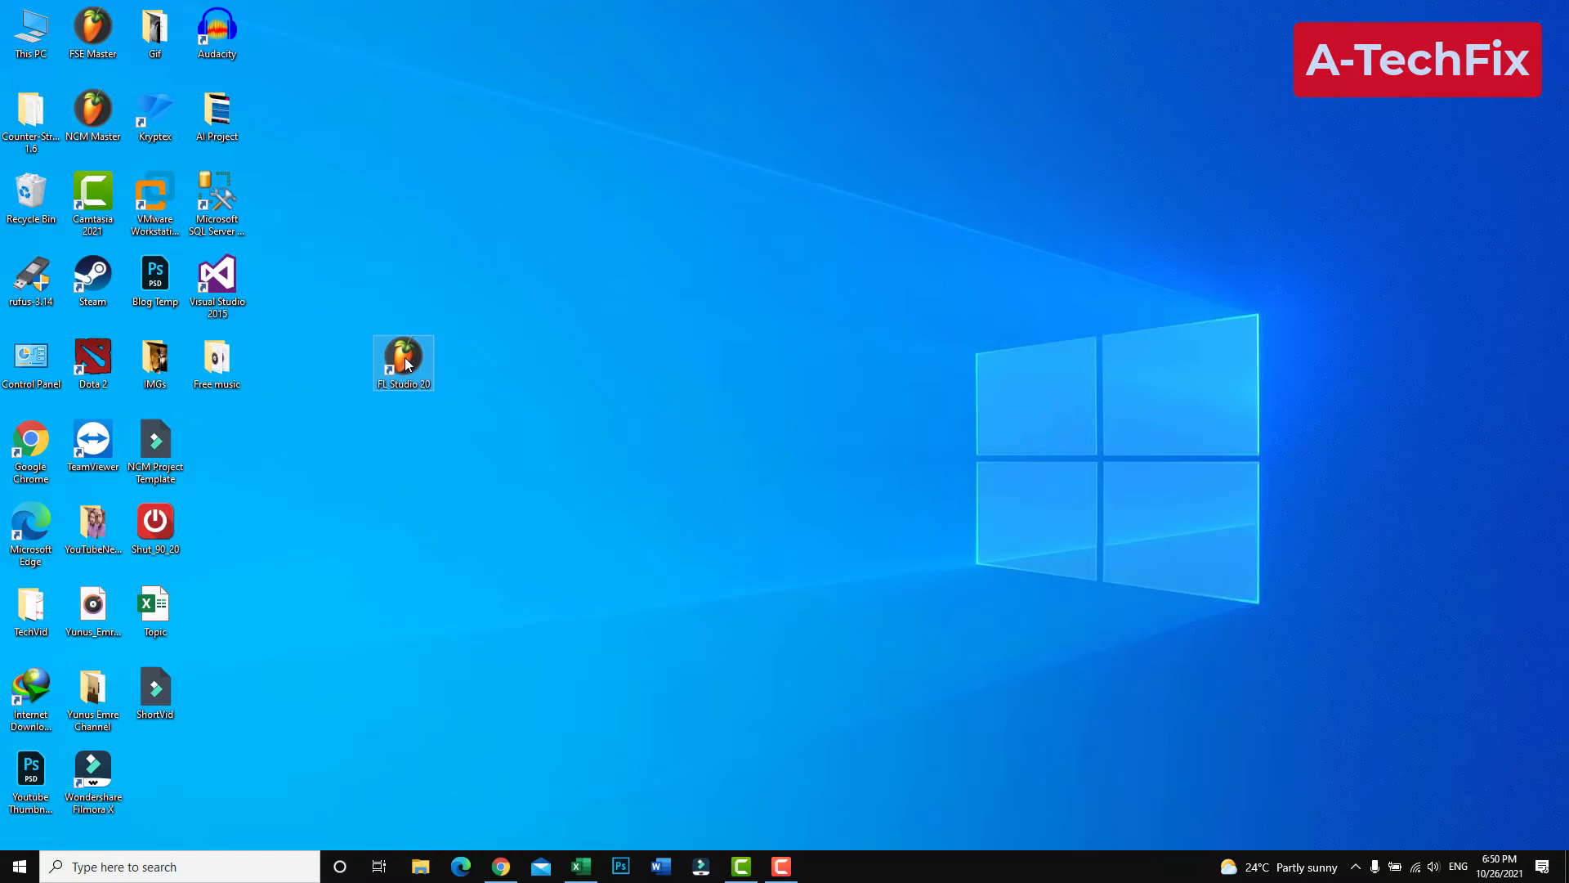
{"action": "right_click", "coordinate": [402, 362]}
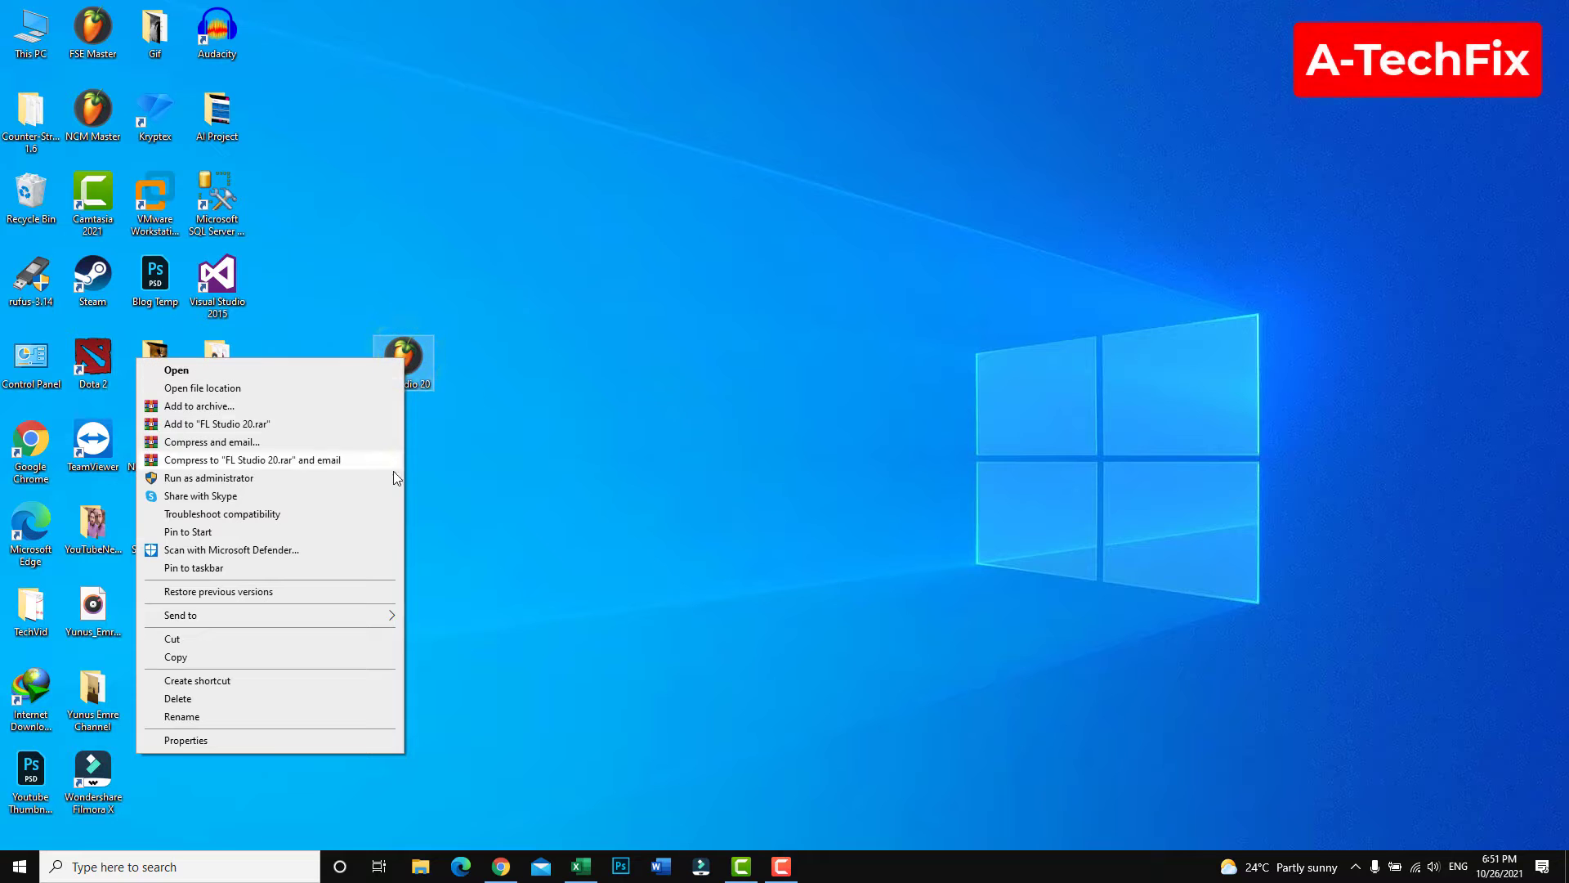
{"action": "left_click", "coordinate": [209, 477]}
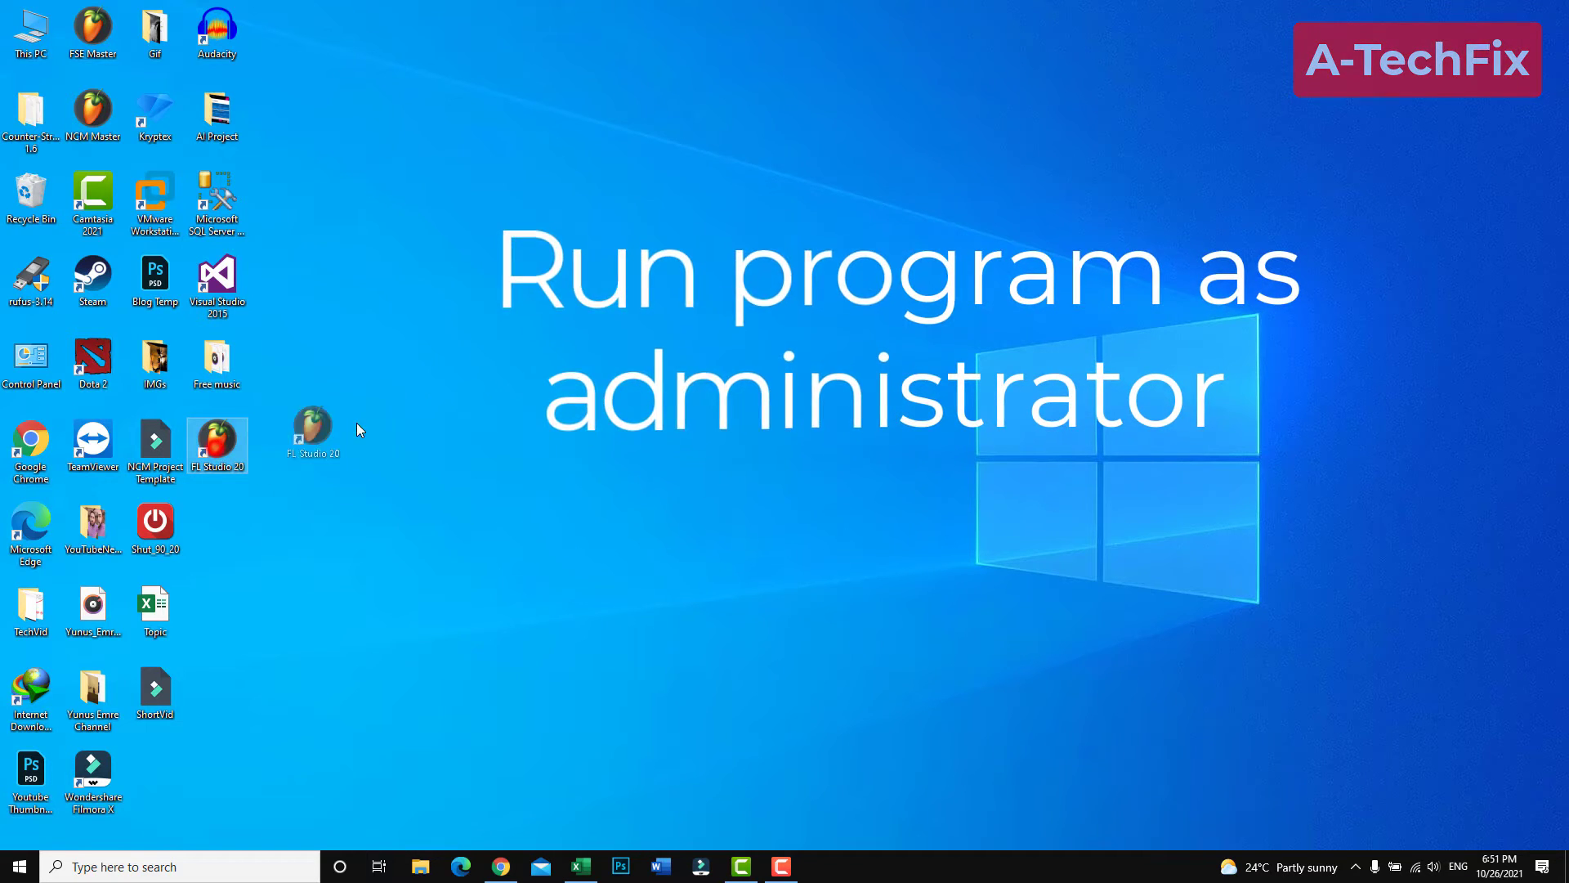
{"action": "left_click_drag", "start_coordinate": [312, 435], "coordinate": [589, 281]}
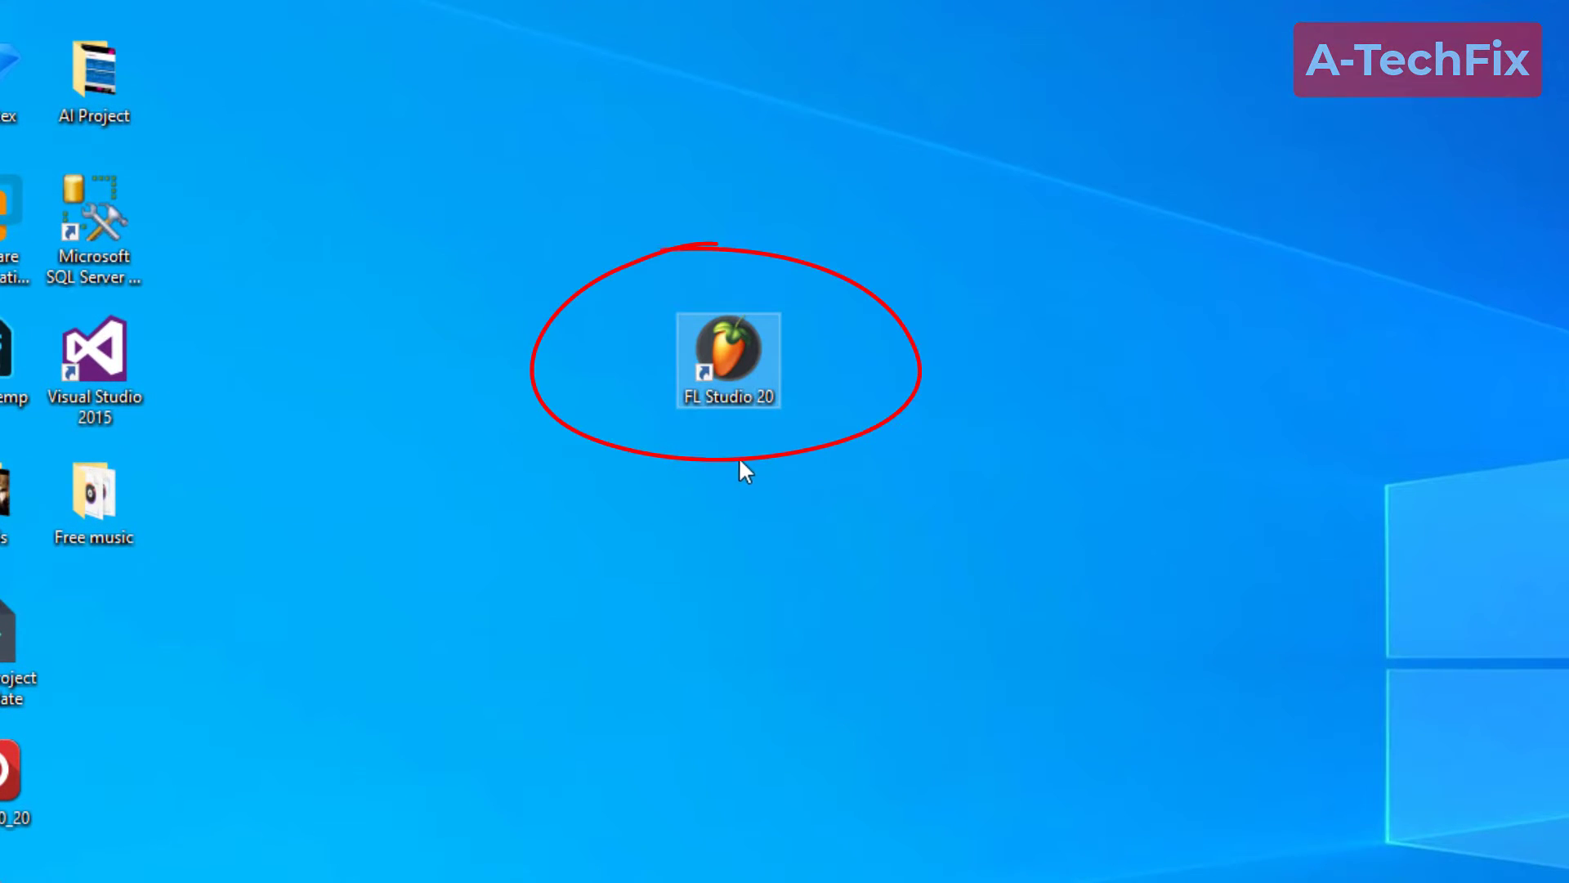
{"action": "mouse_move", "coordinate": [829, 498]}
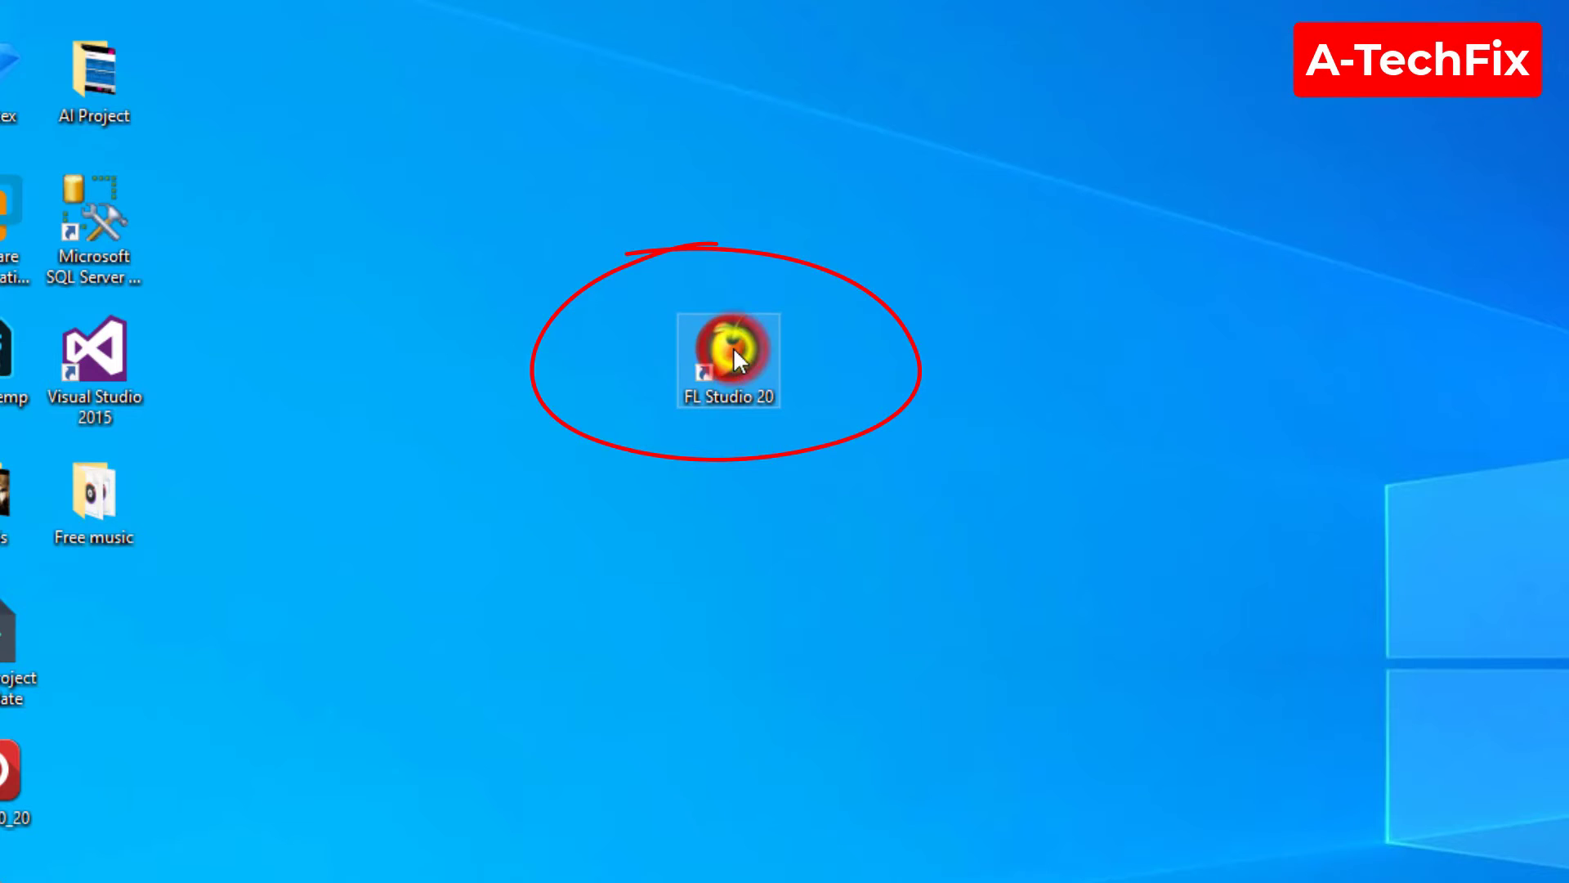
{"action": "right_click", "coordinate": [728, 358]}
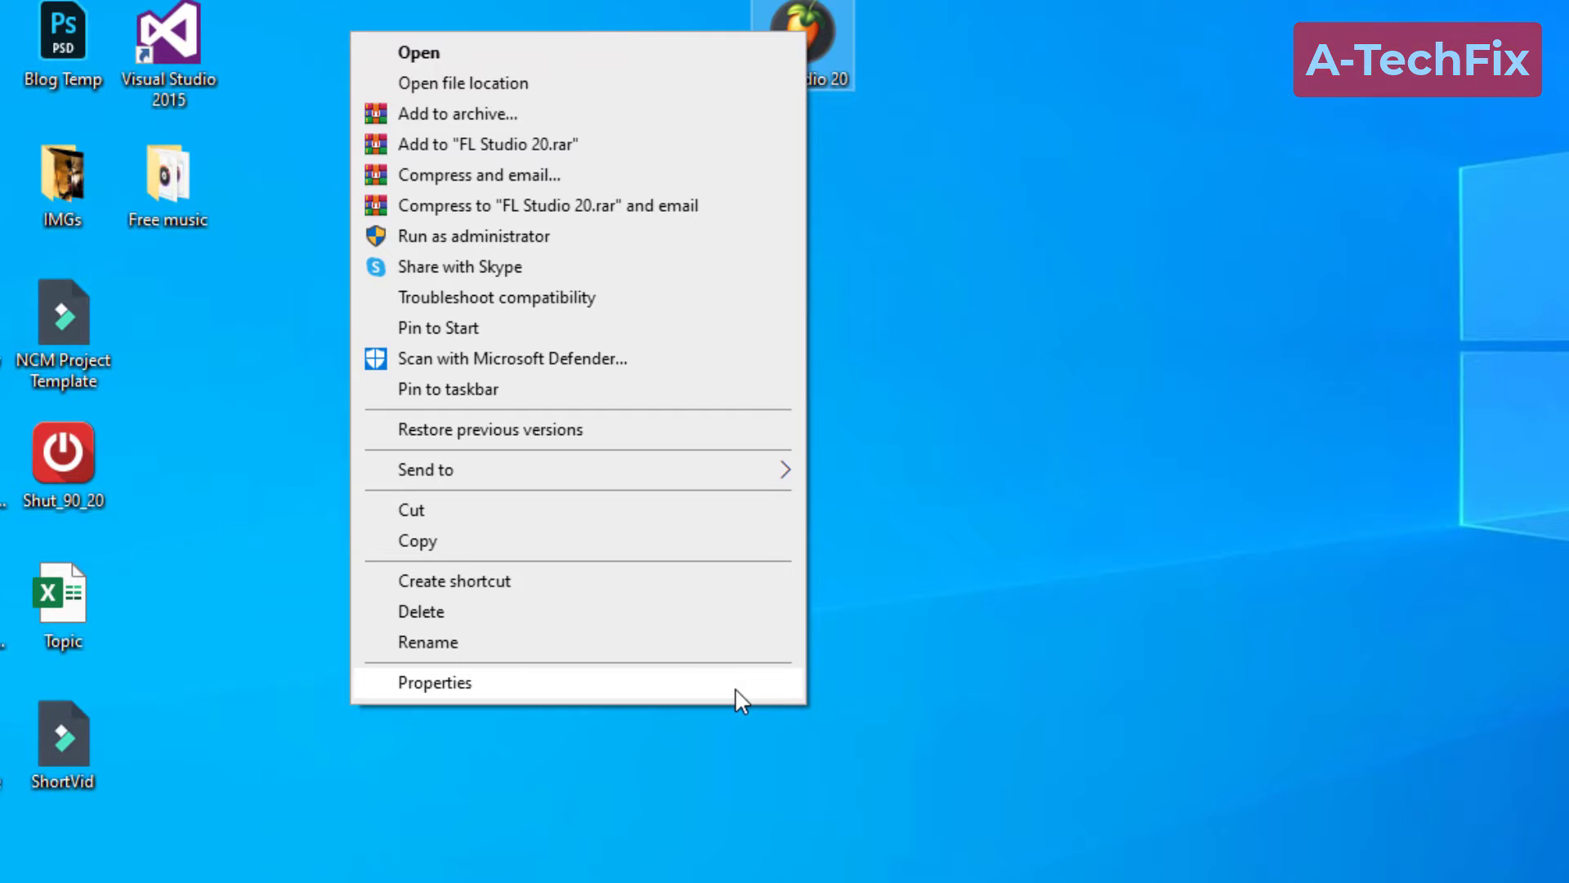
- In Properties > Compatibility, enable 'Run this program as an administrator', apply and confirm
{"action": "left_click", "coordinate": [434, 682]}
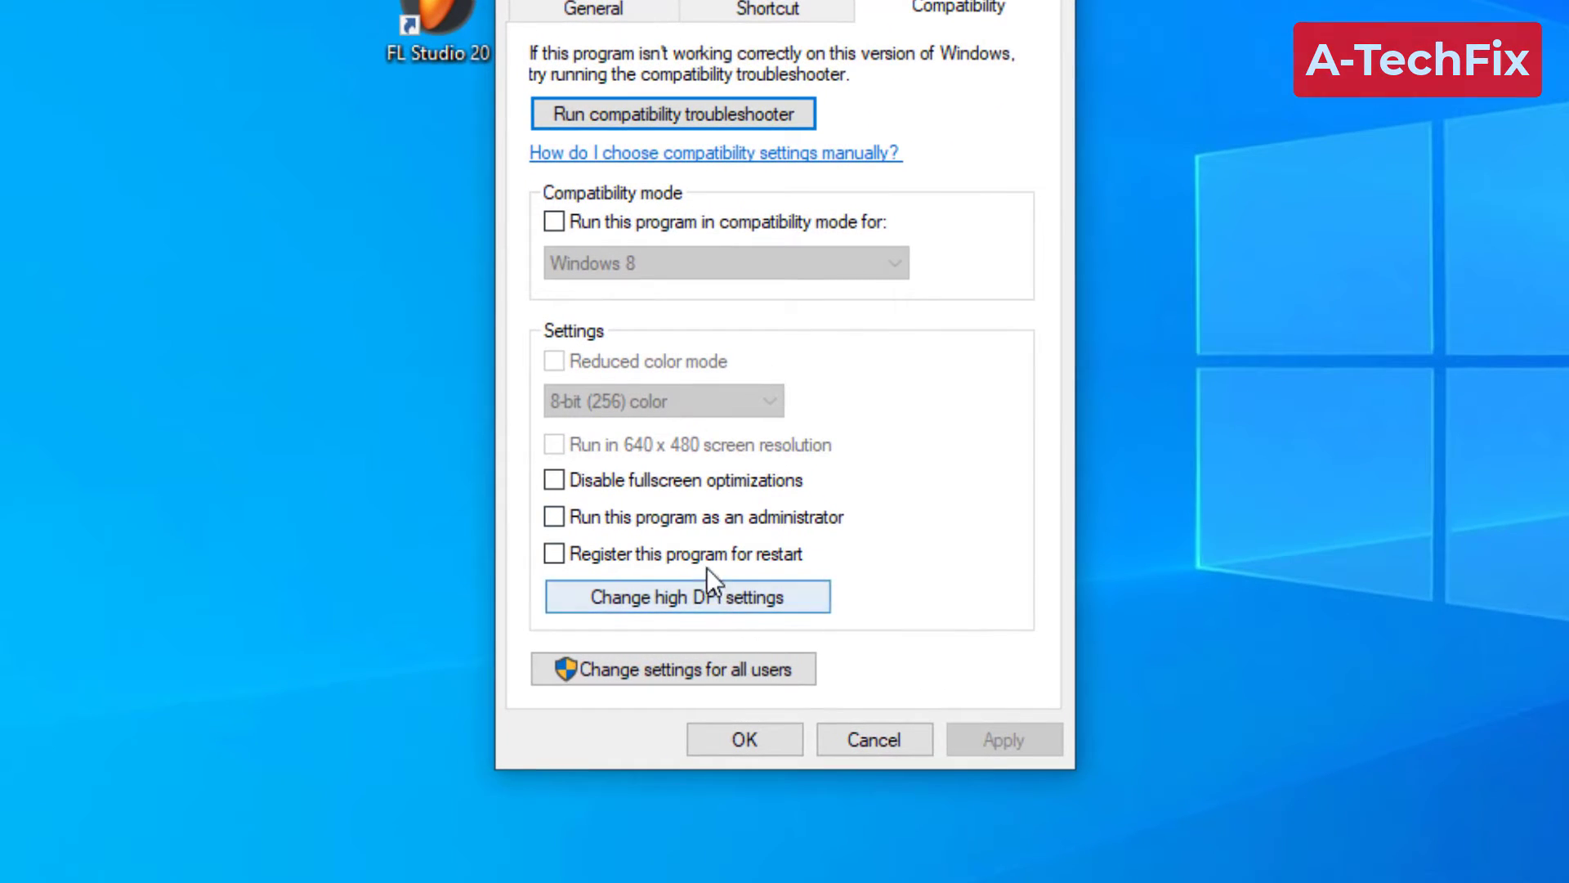
{"action": "mouse_move", "coordinate": [571, 352]}
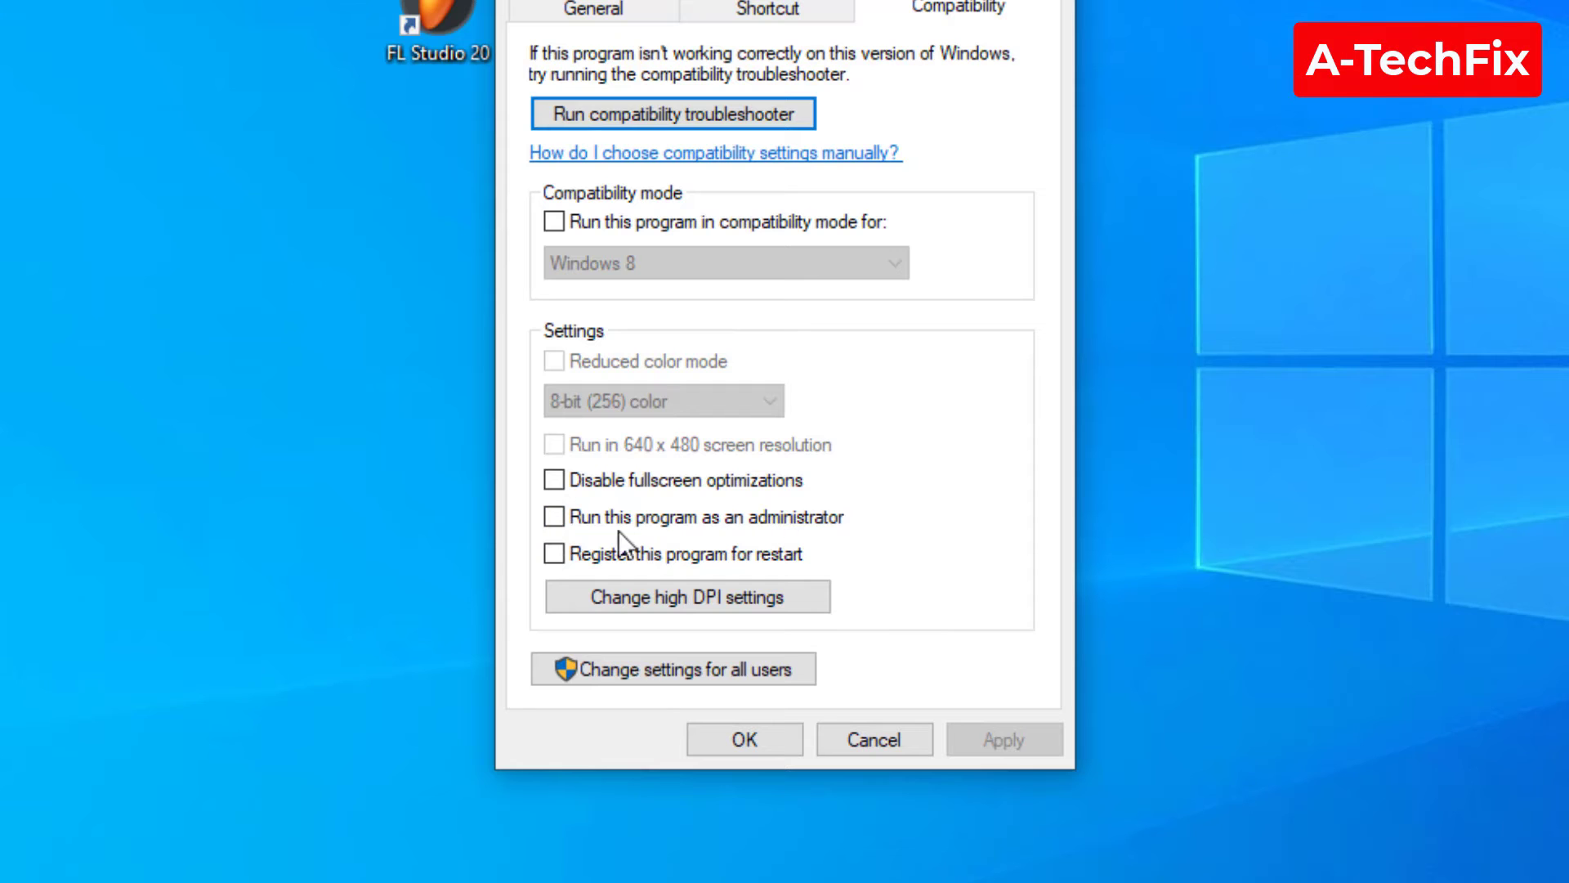
{"action": "left_click", "coordinate": [552, 516]}
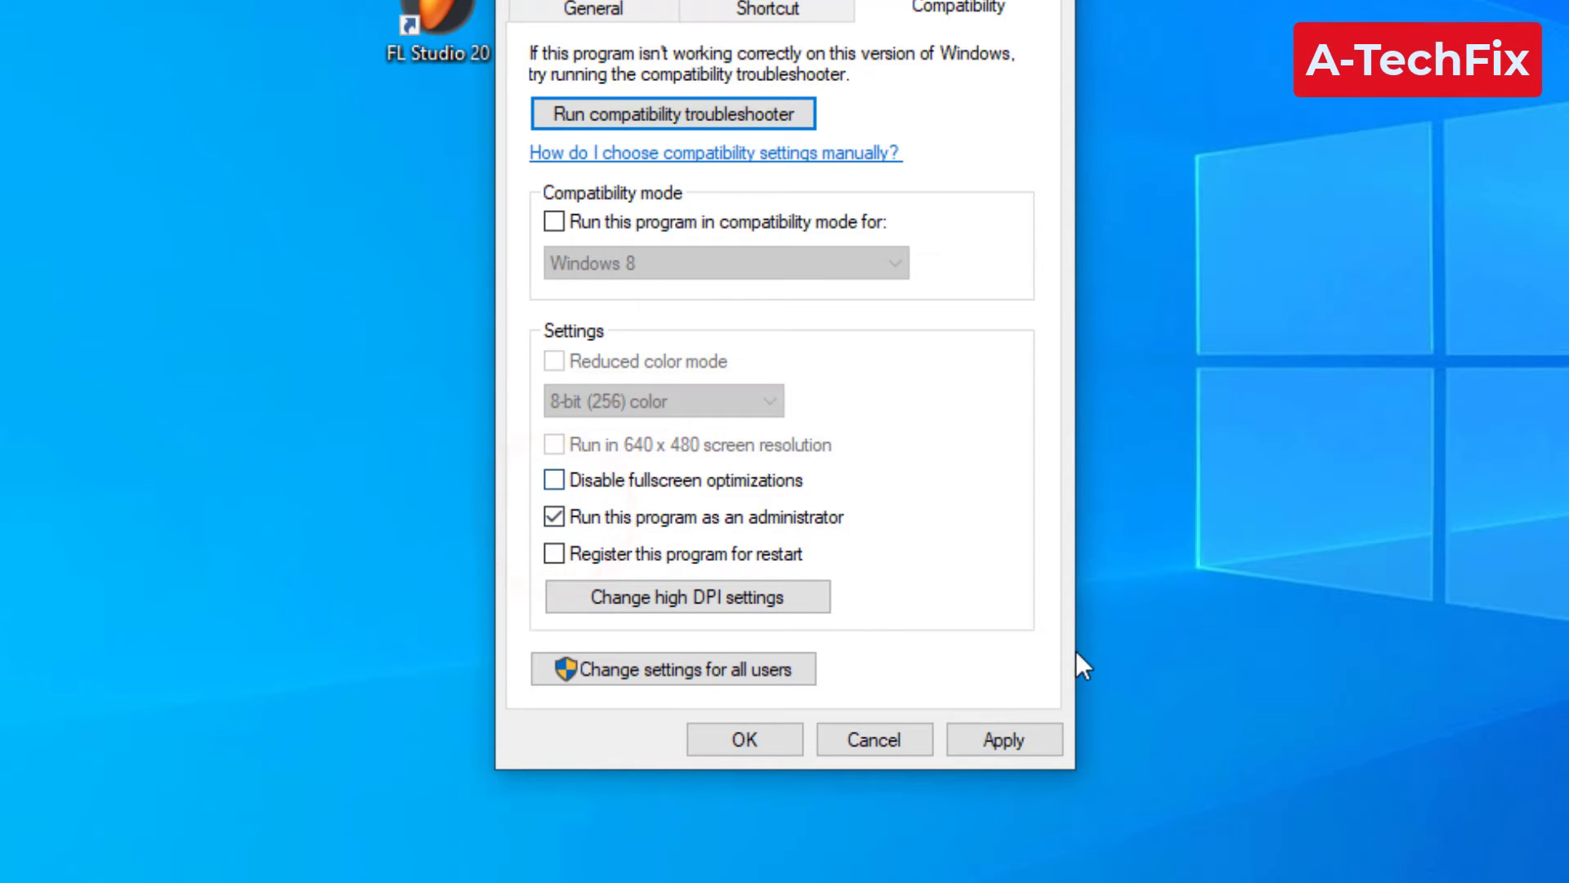
{"action": "left_click", "coordinate": [881, 657]}
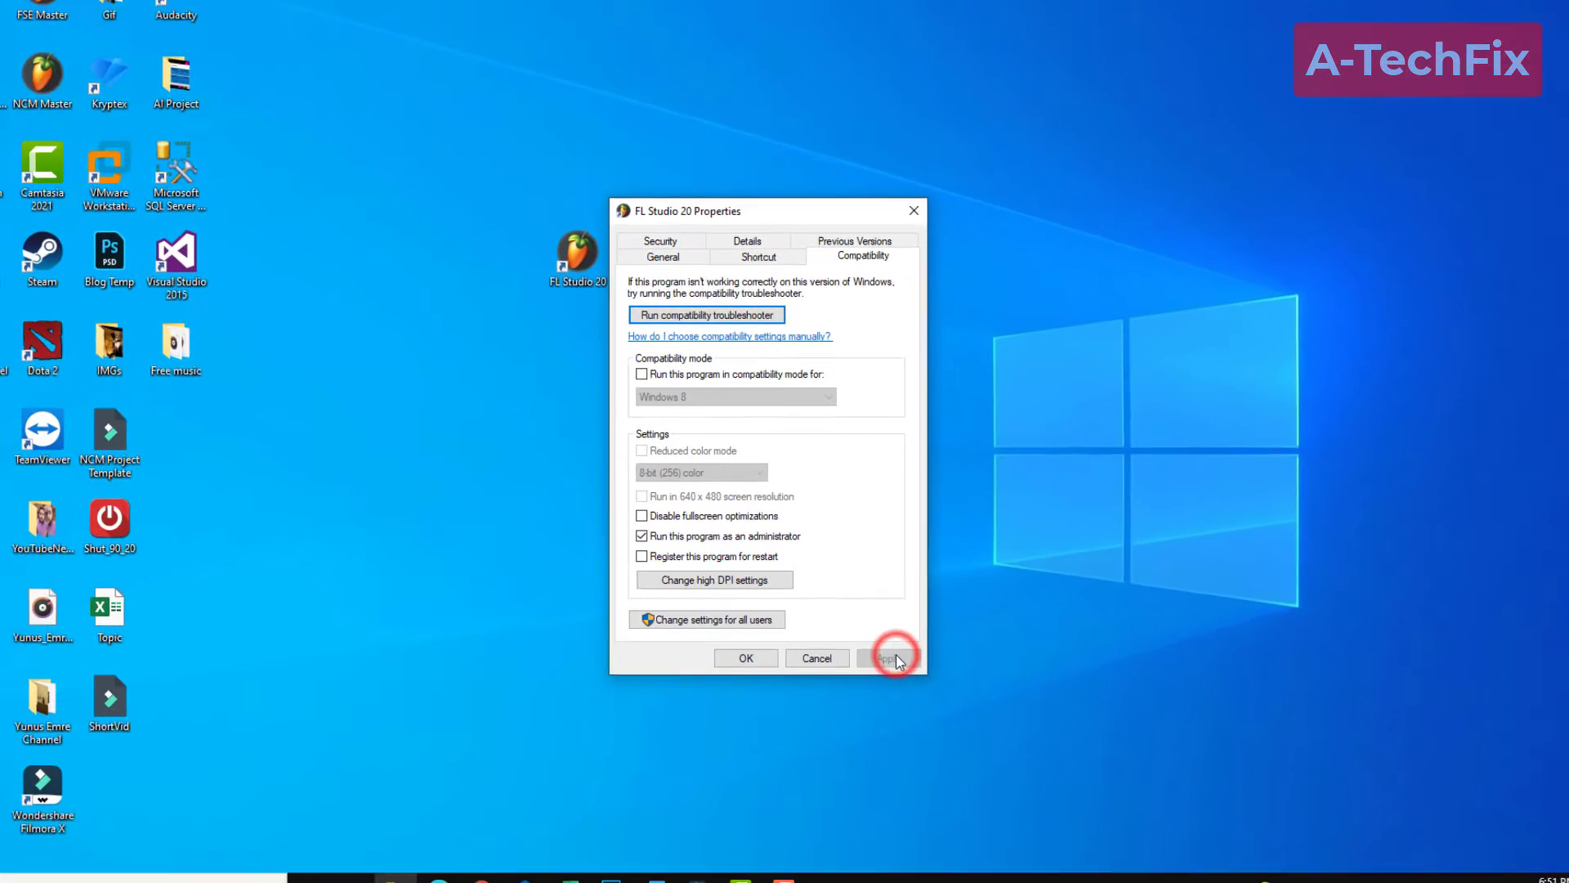
{"action": "left_click", "coordinate": [746, 657]}
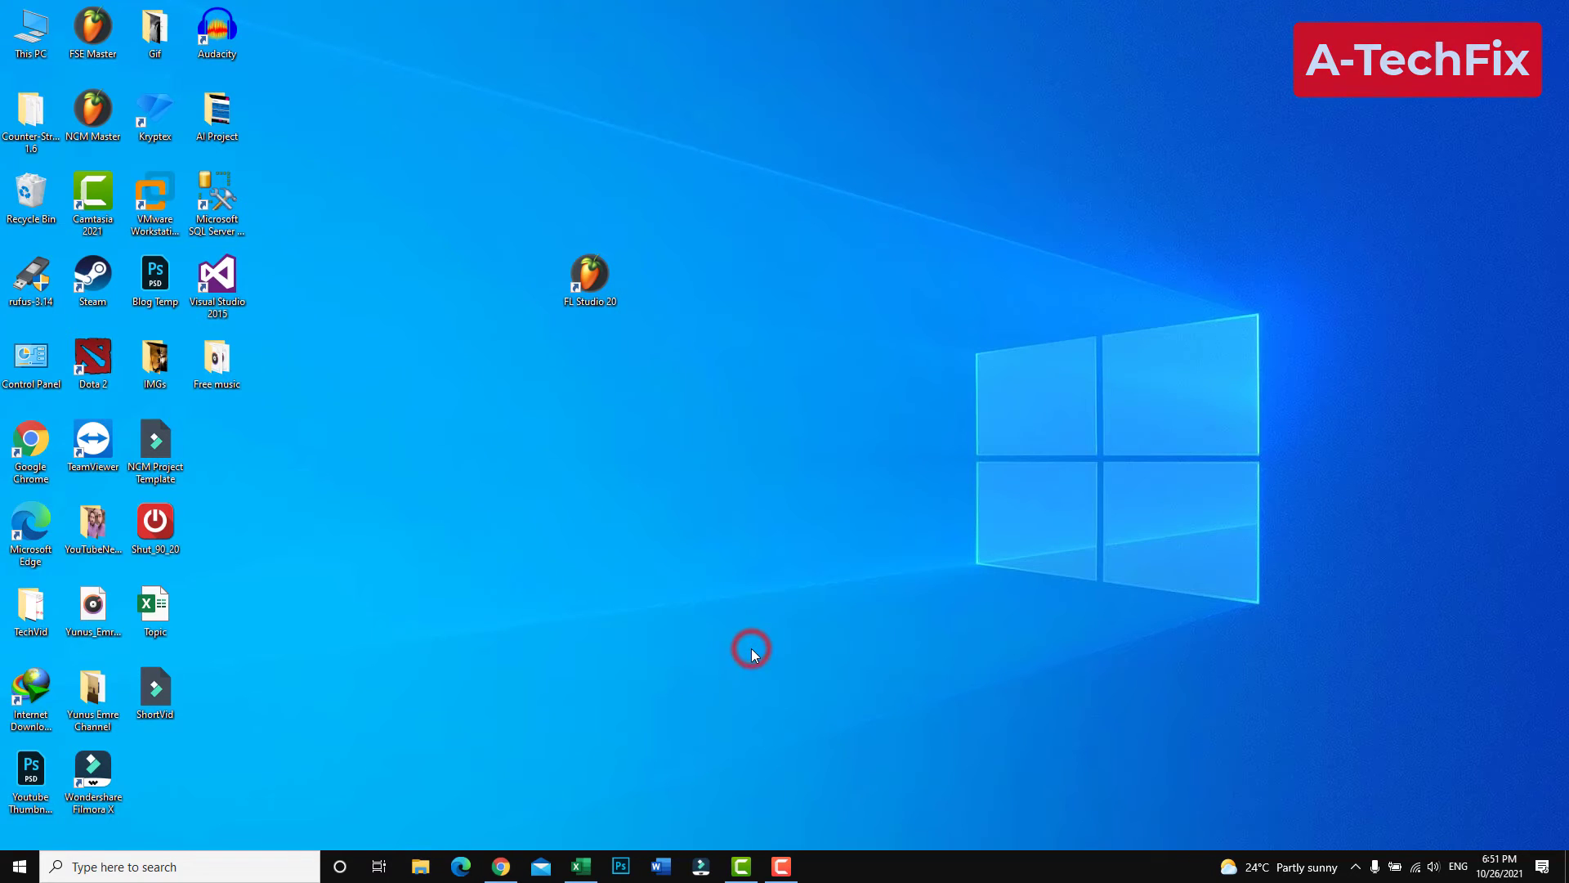
{"action": "left_click", "coordinate": [590, 280]}
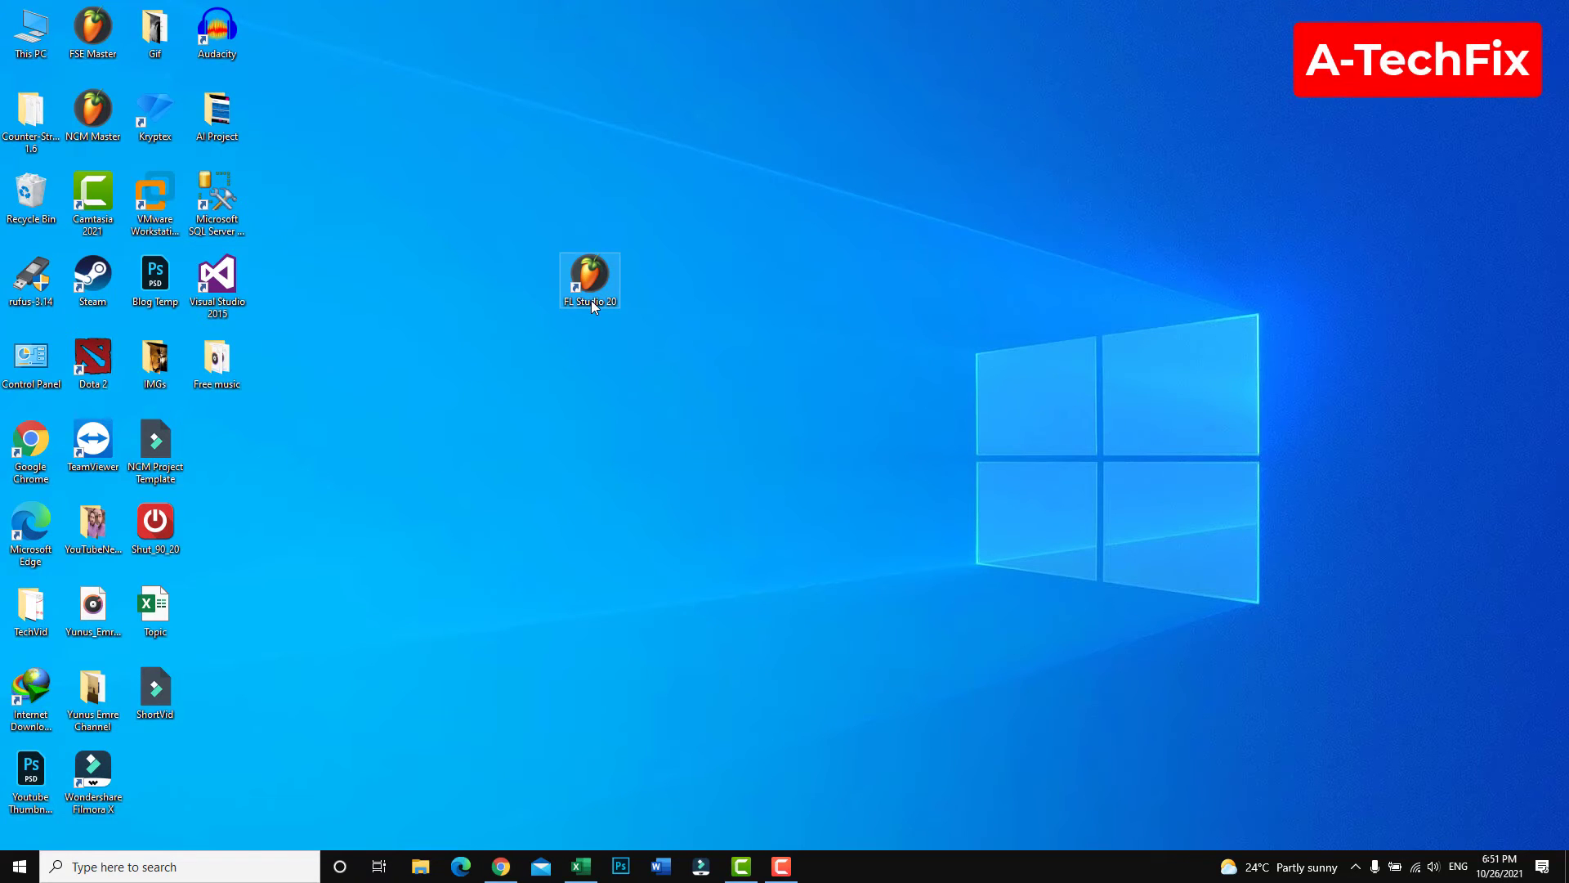
{"action": "left_click", "coordinate": [656, 455]}
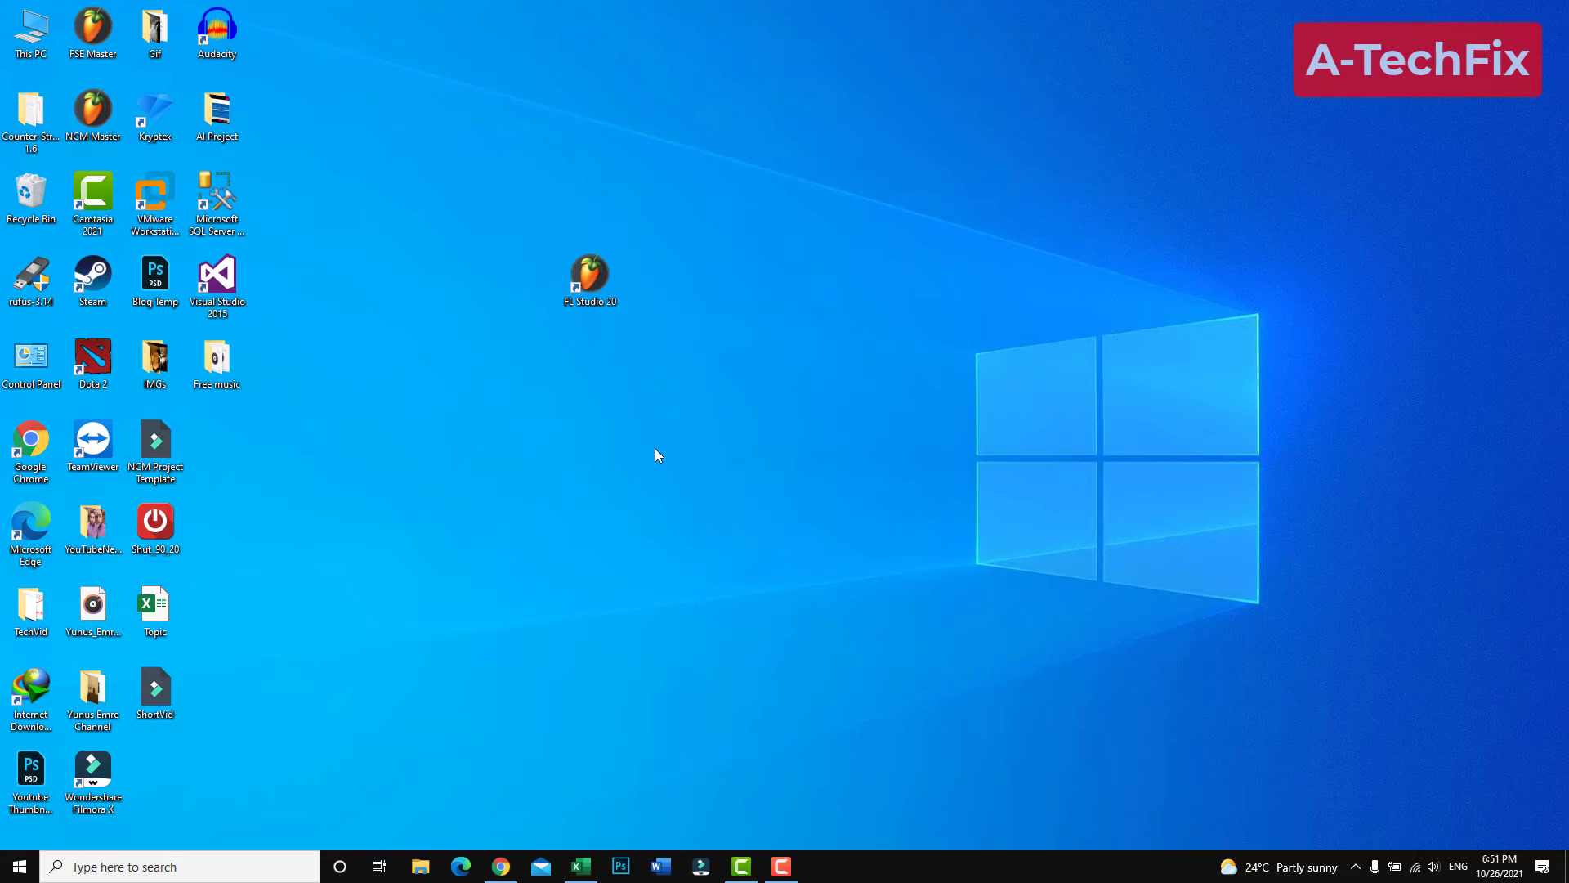
{"action": "mouse_move", "coordinate": [621, 362]}
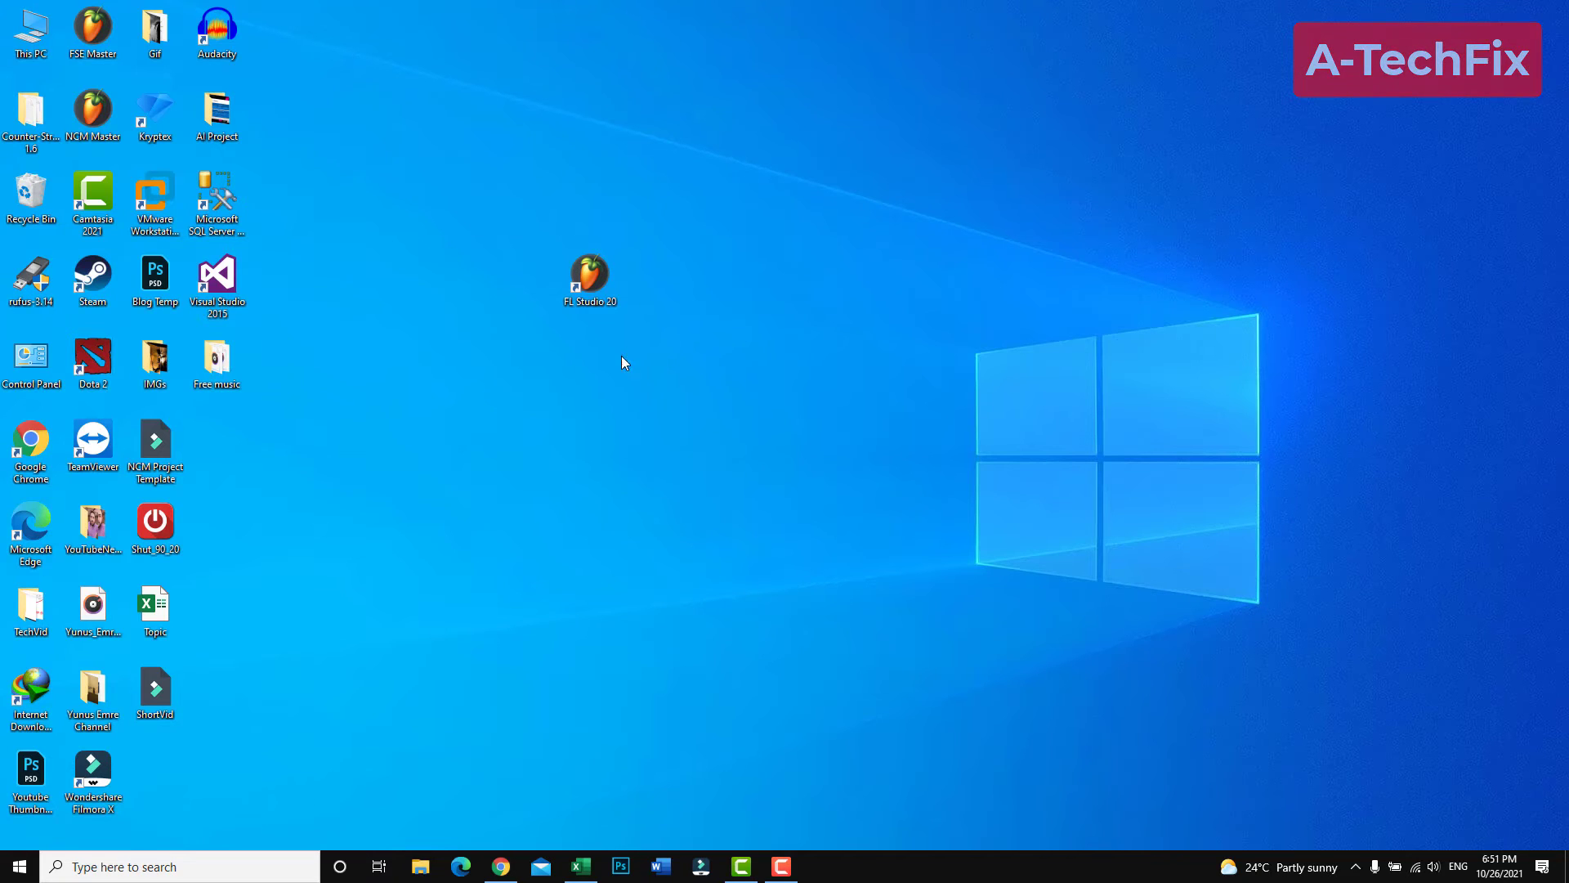
{"action": "mouse_move", "coordinate": [491, 206]}
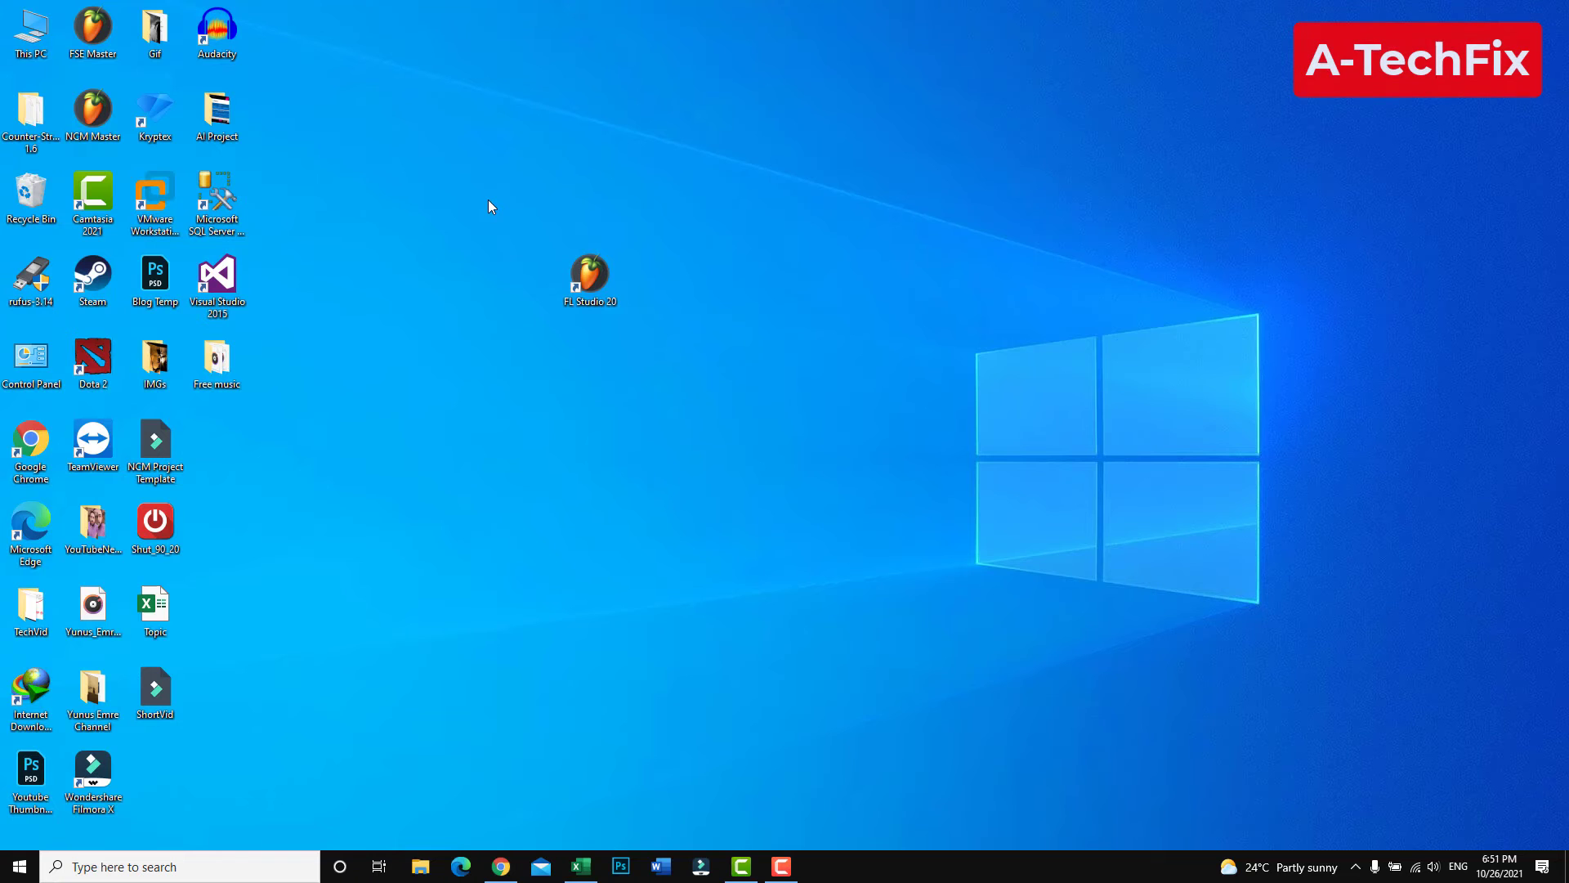
{"action": "left_click", "coordinate": [589, 273]}
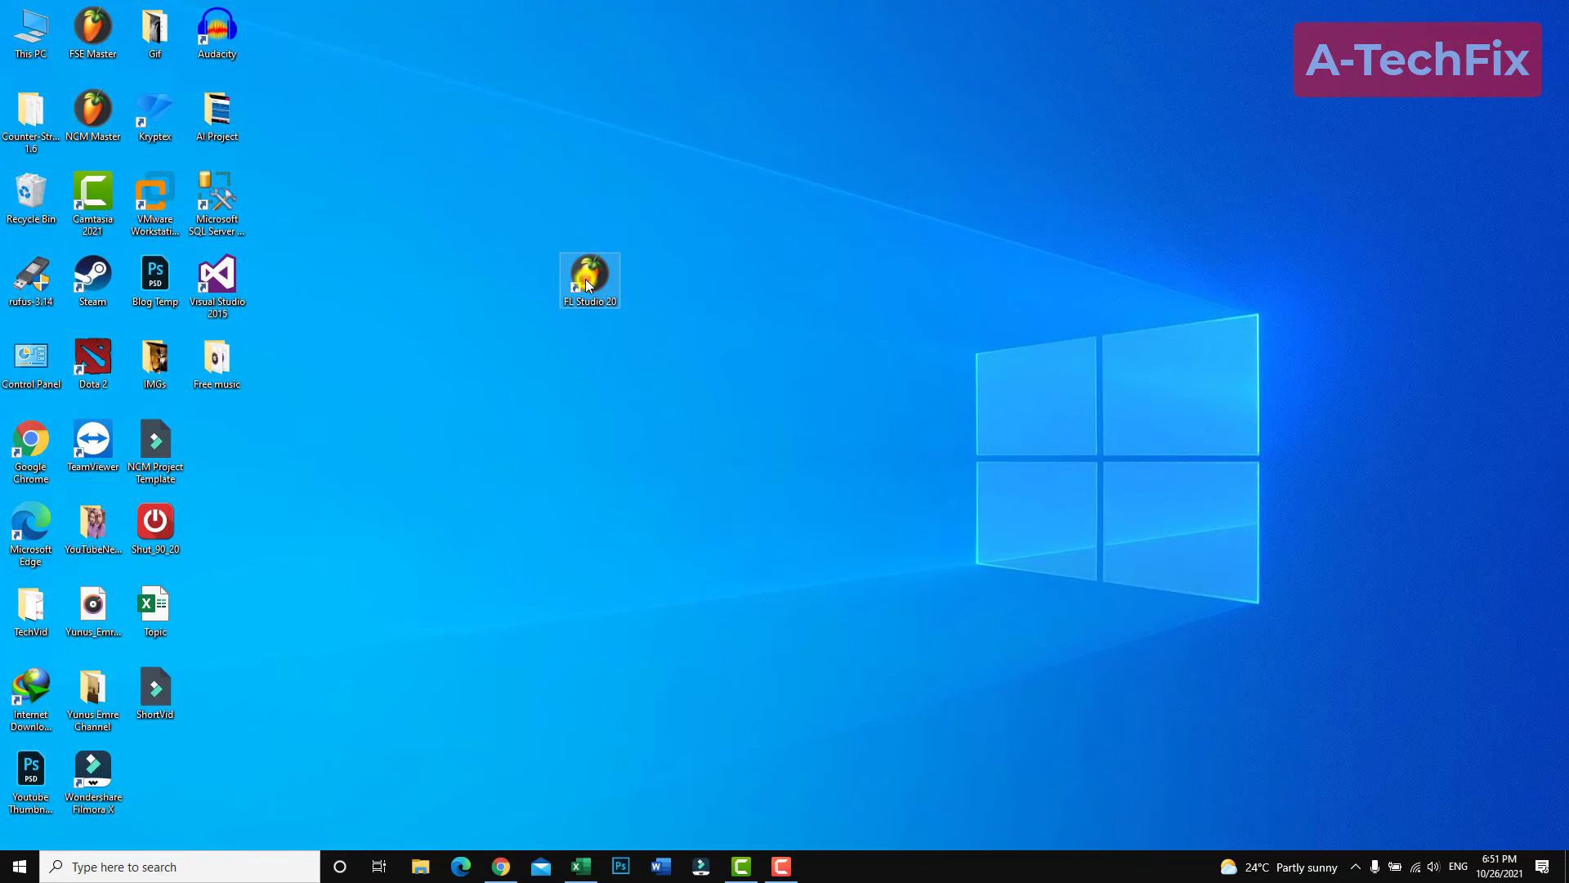
- Run FL Studio 20 as administrator, accept the privileges warning with Ok, then close the program
{"action": "right_click", "coordinate": [589, 280]}
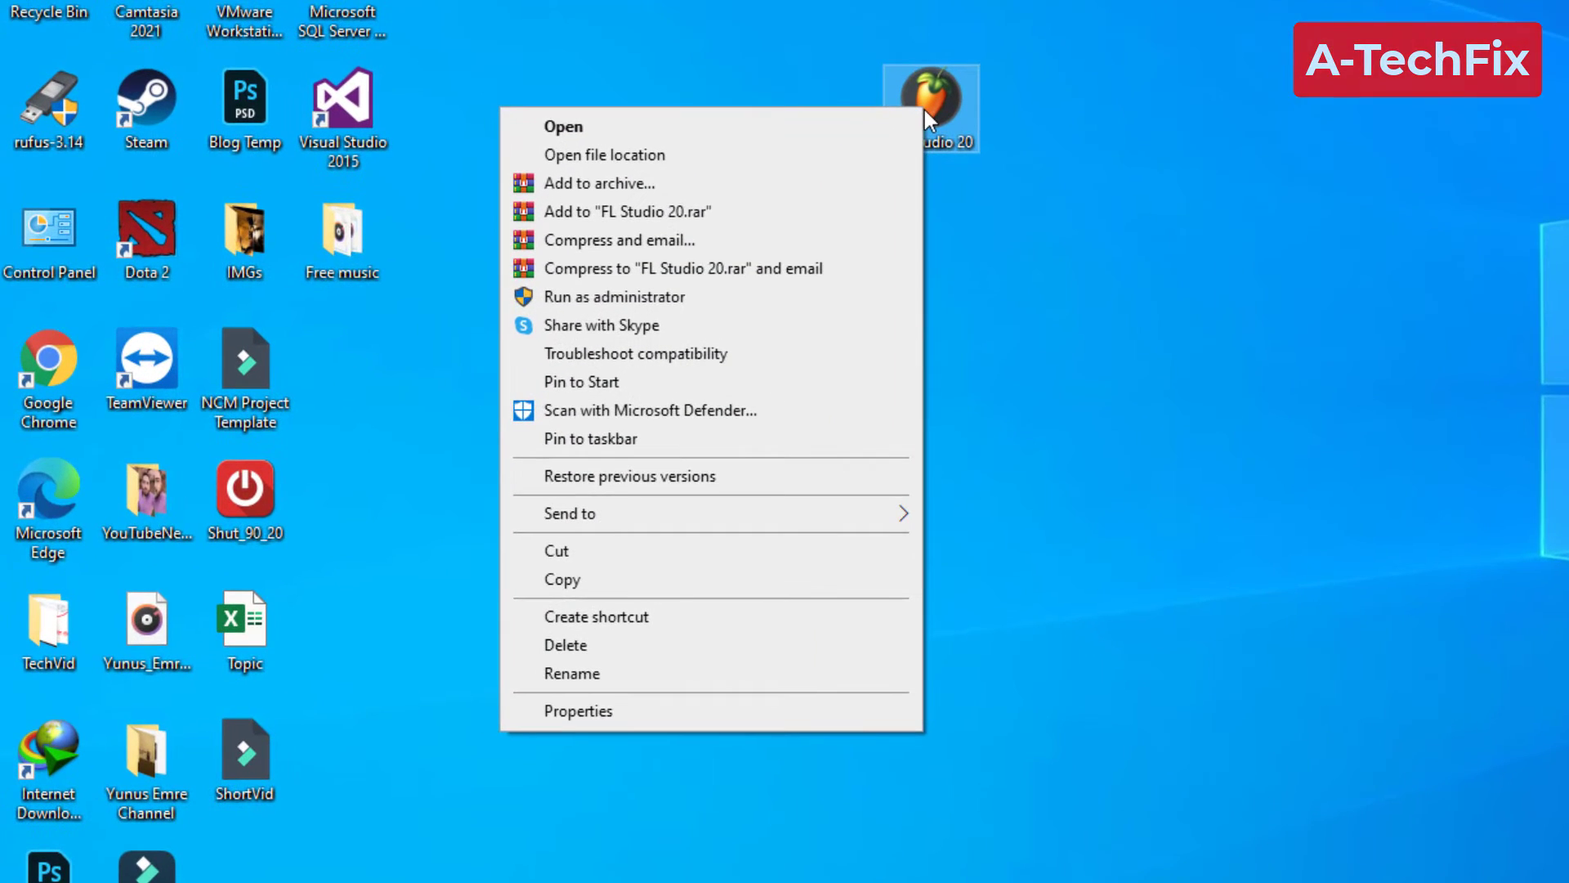
{"action": "mouse_move", "coordinate": [765, 308]}
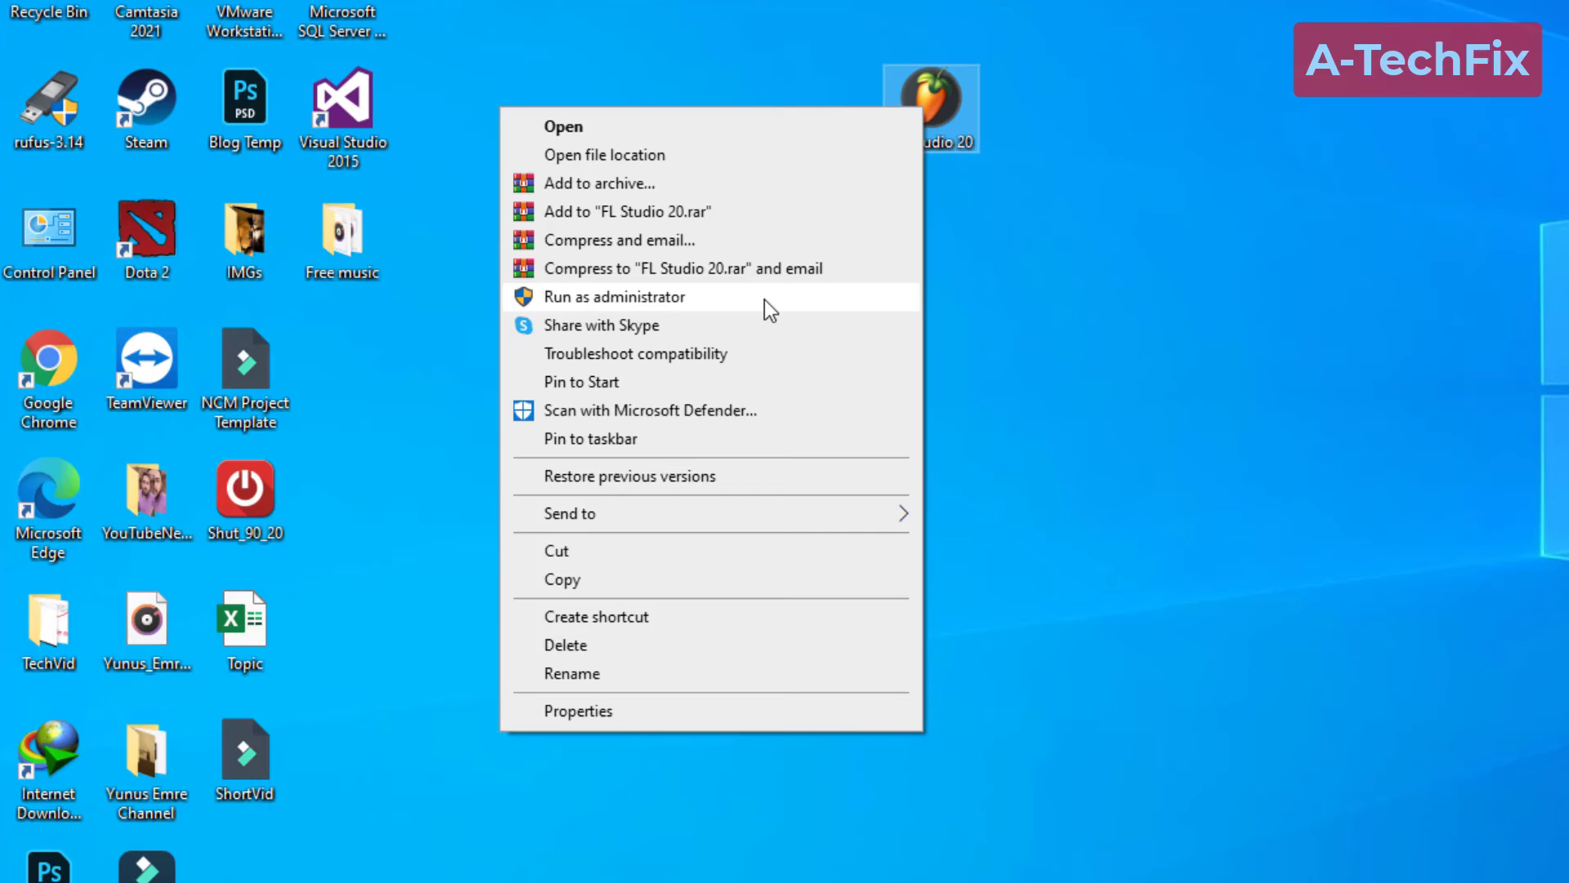
{"action": "left_click", "coordinate": [614, 296]}
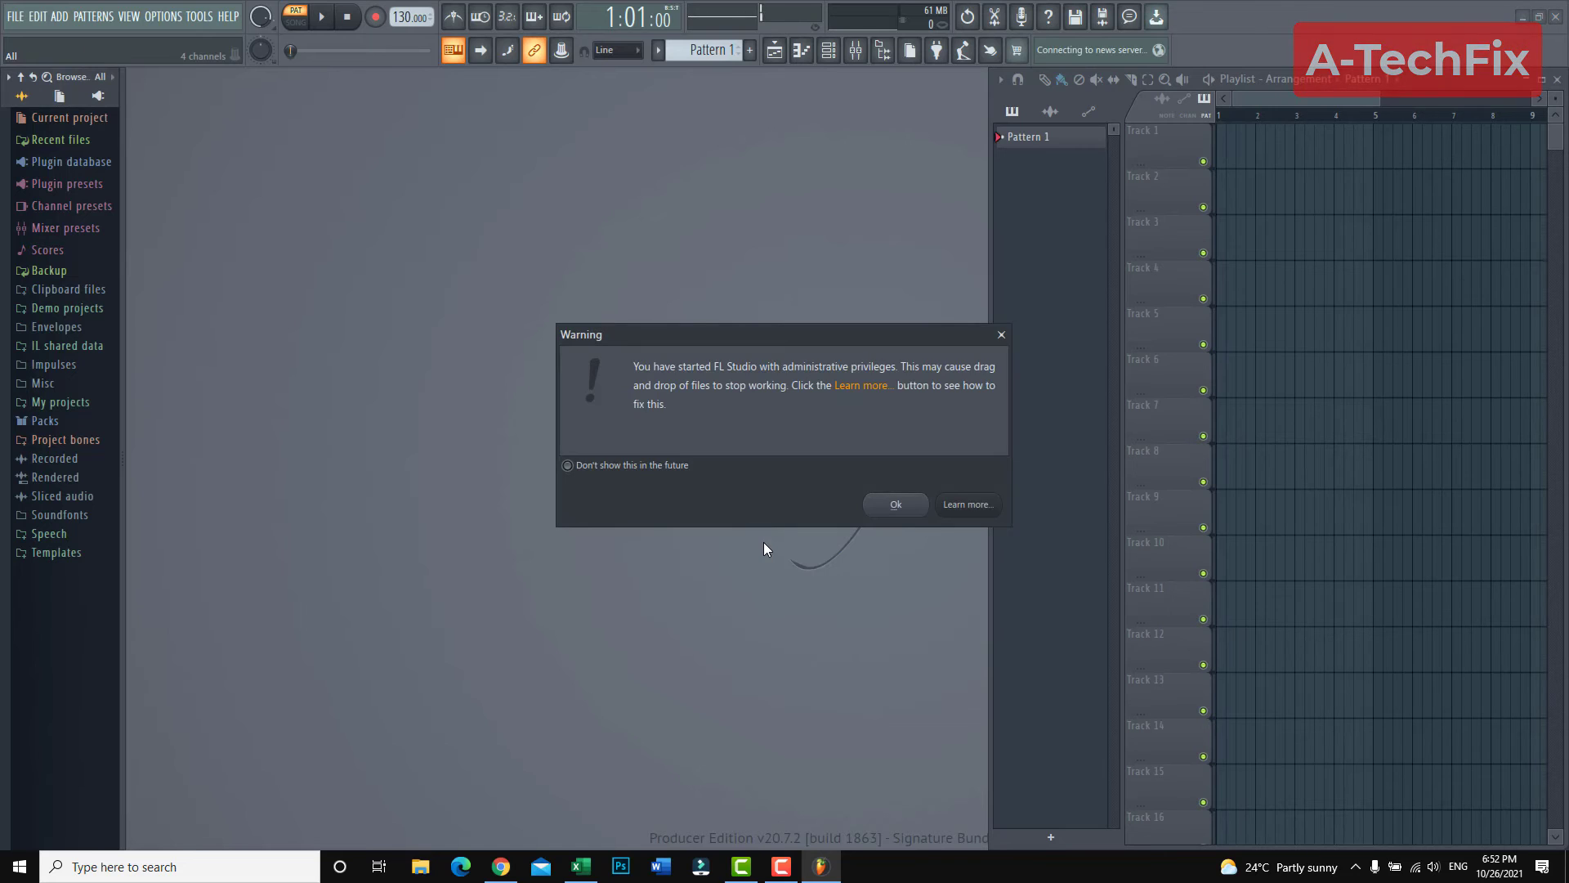
{"action": "left_click", "coordinate": [893, 503]}
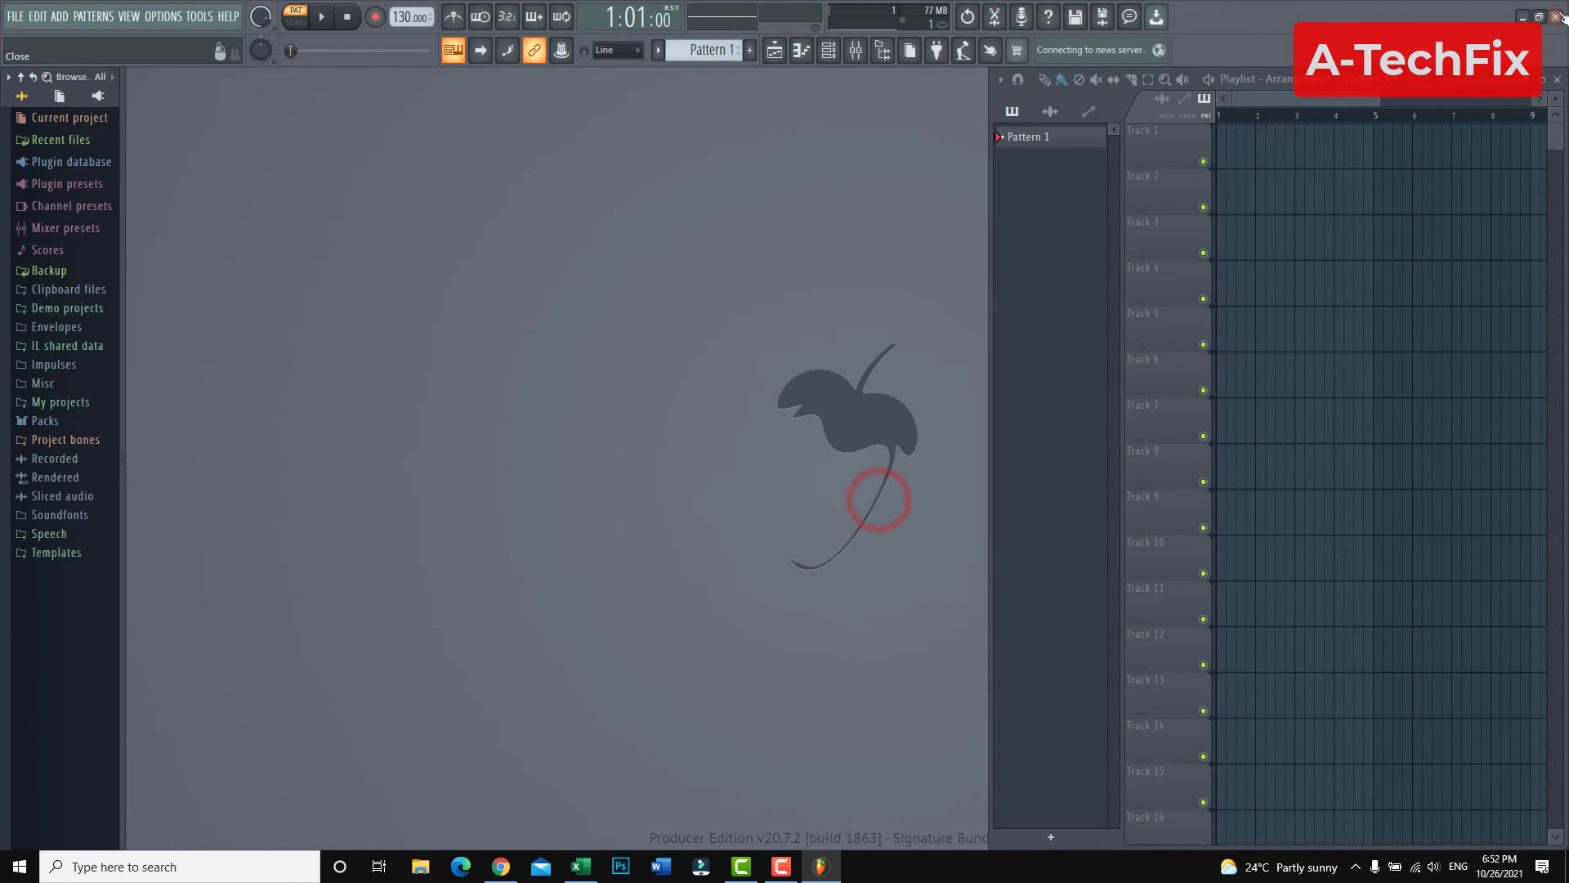
{"action": "left_click", "coordinate": [1559, 18]}
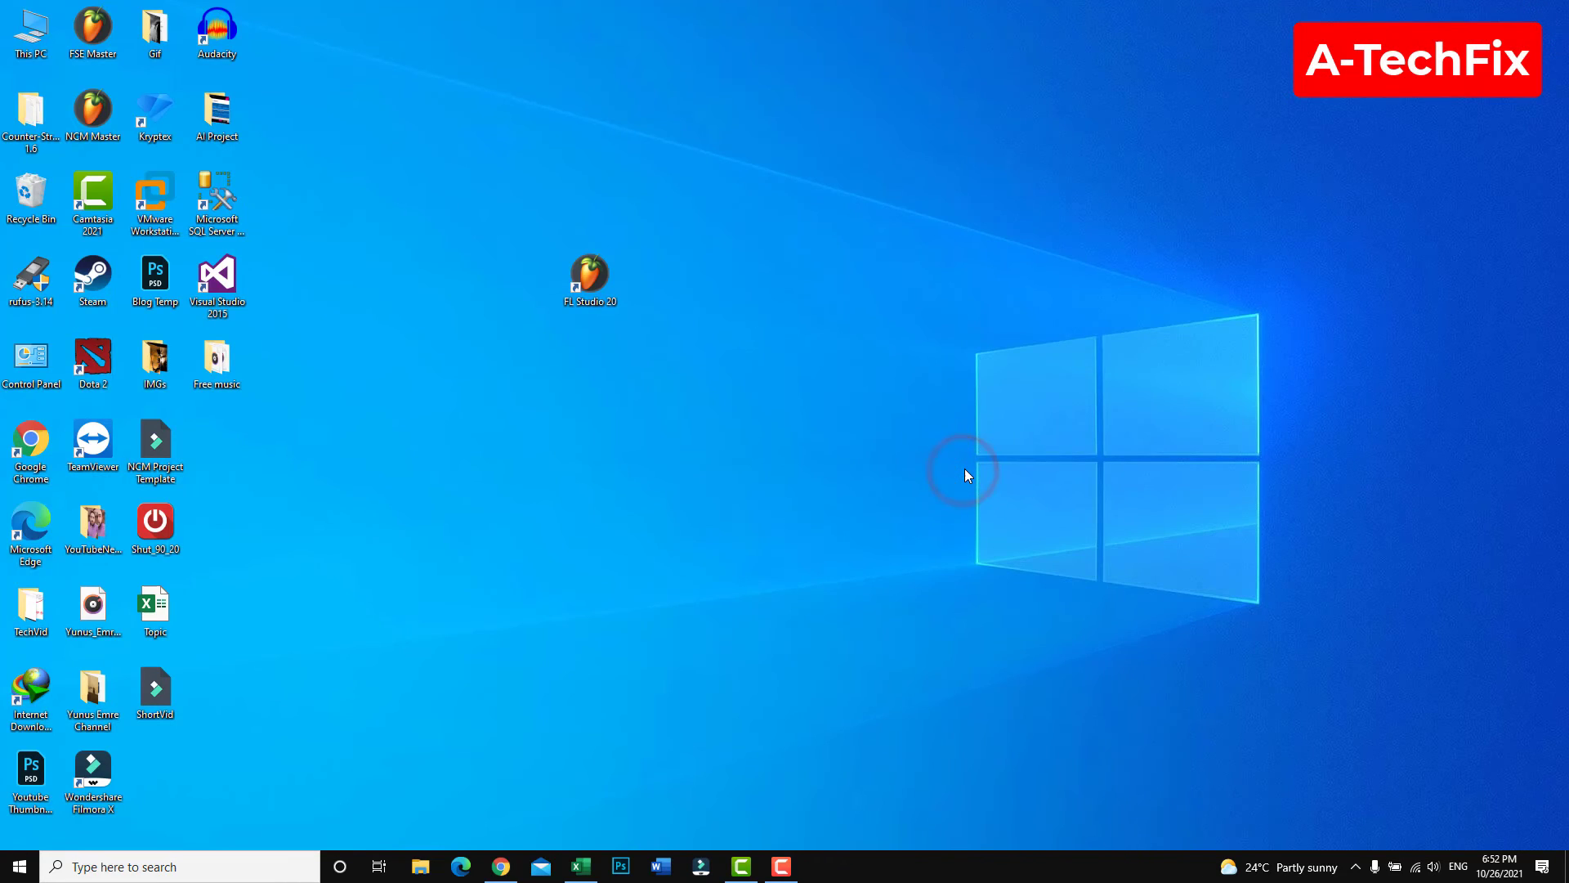